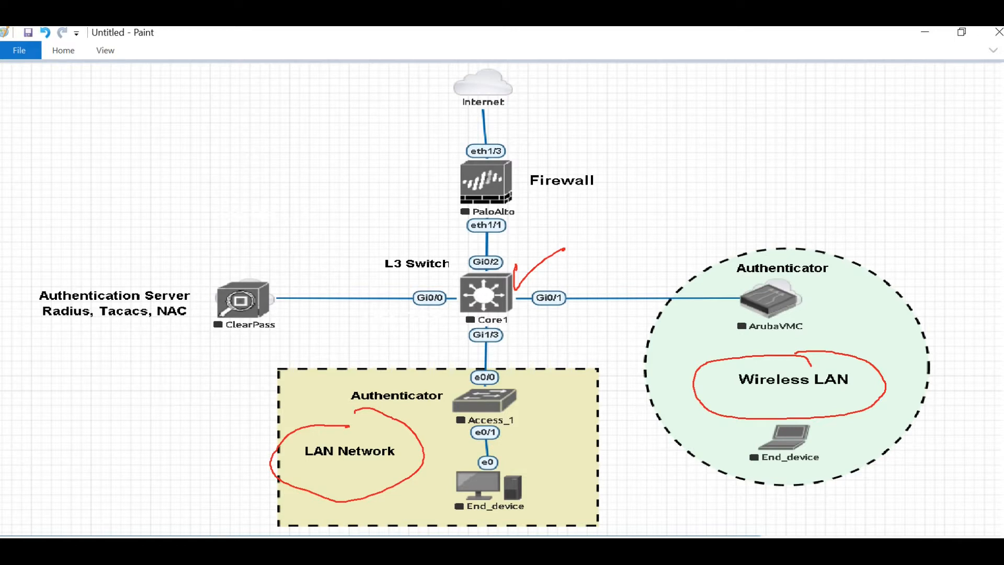
Draw a red loop around the network and a firewall note, then erase both.
{"action": "left_click_drag", "start_coordinate": [579, 192], "coordinate": [627, 202]}
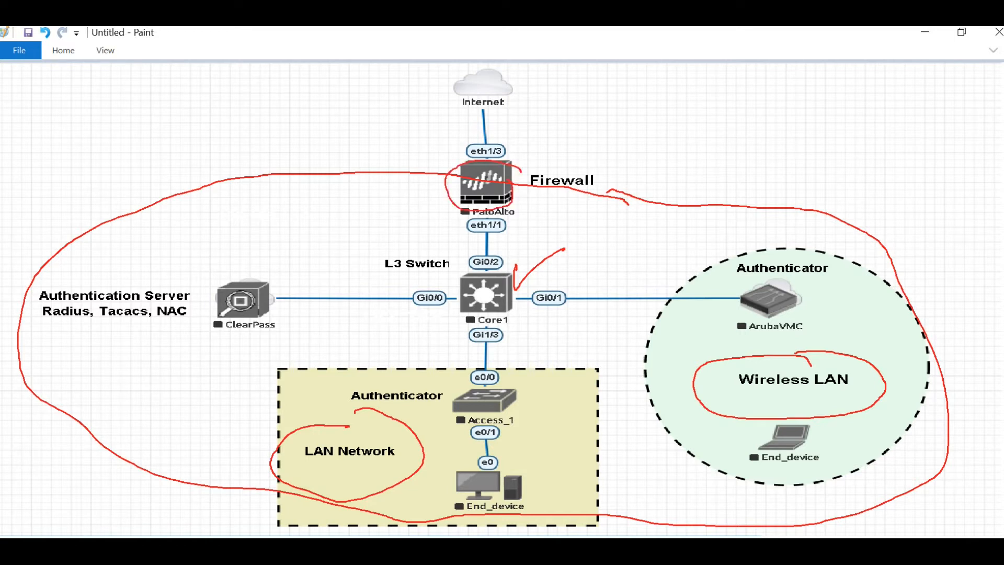
{"action": "left_click_drag", "start_coordinate": [602, 154], "coordinate": [695, 106]}
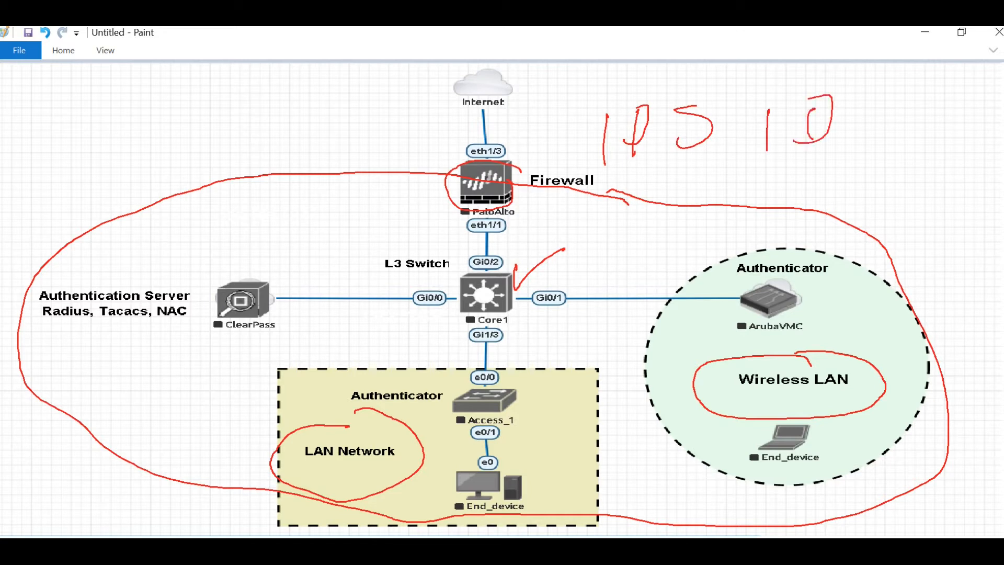
{"action": "left_click_drag", "start_coordinate": [839, 96], "coordinate": [884, 140]}
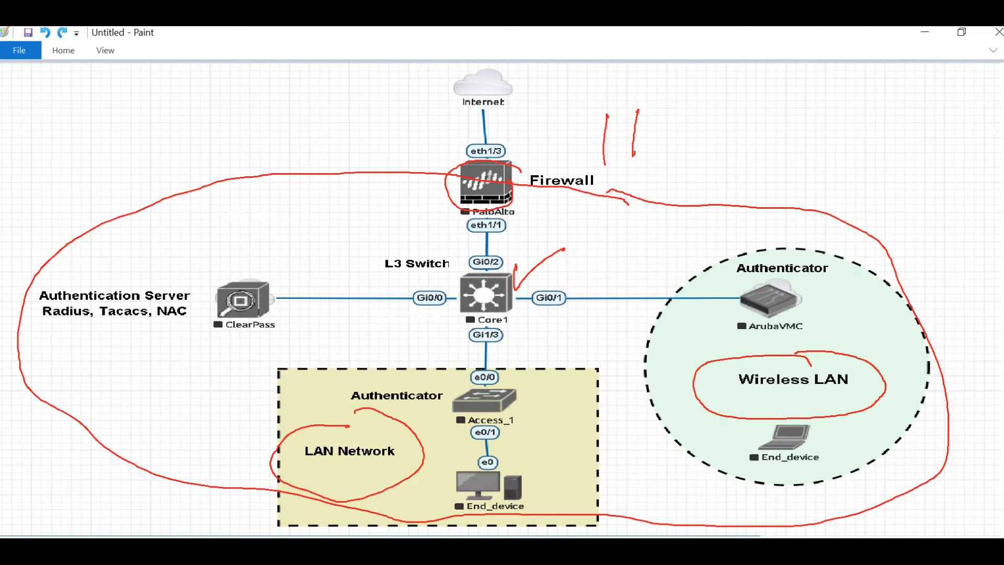
{"action": "left_click", "coordinate": [49, 33]}
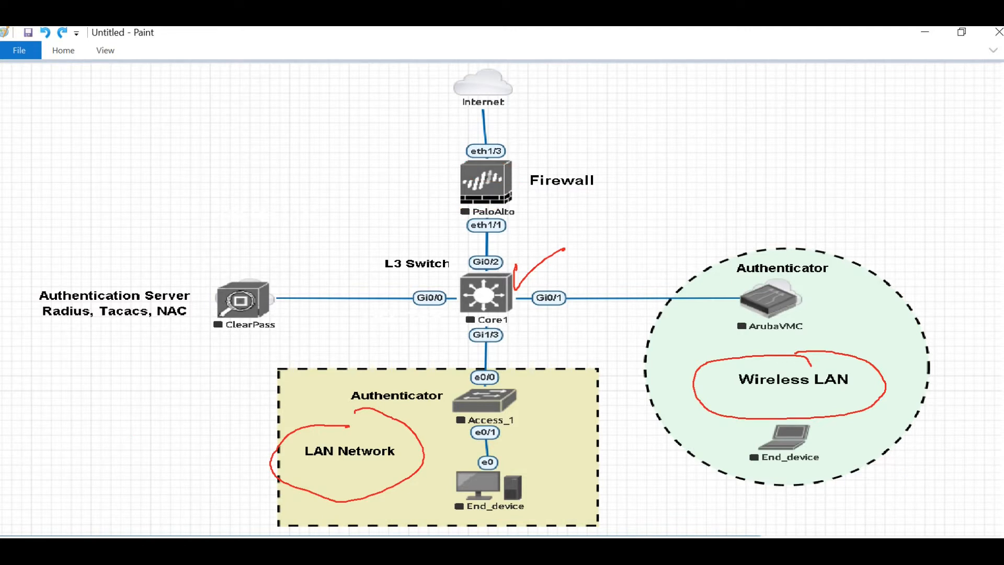
Undo the remaining red circles, circle the wired End_device, then undo that circle.
{"action": "key", "text": "ctrl+z"}
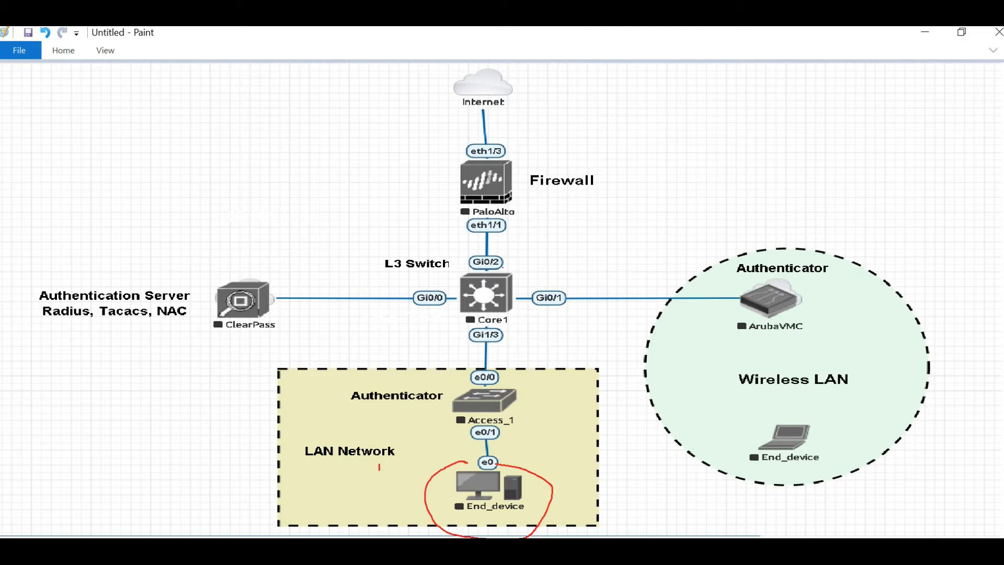
{"action": "left_click_drag", "start_coordinate": [487, 435], "coordinate": [471, 481]}
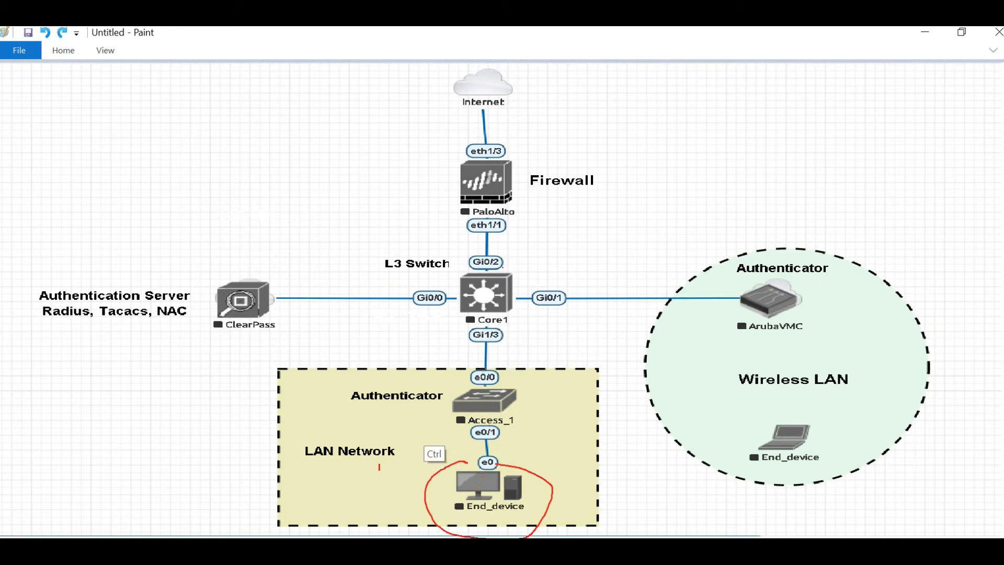
{"action": "key", "text": "ctrl+z"}
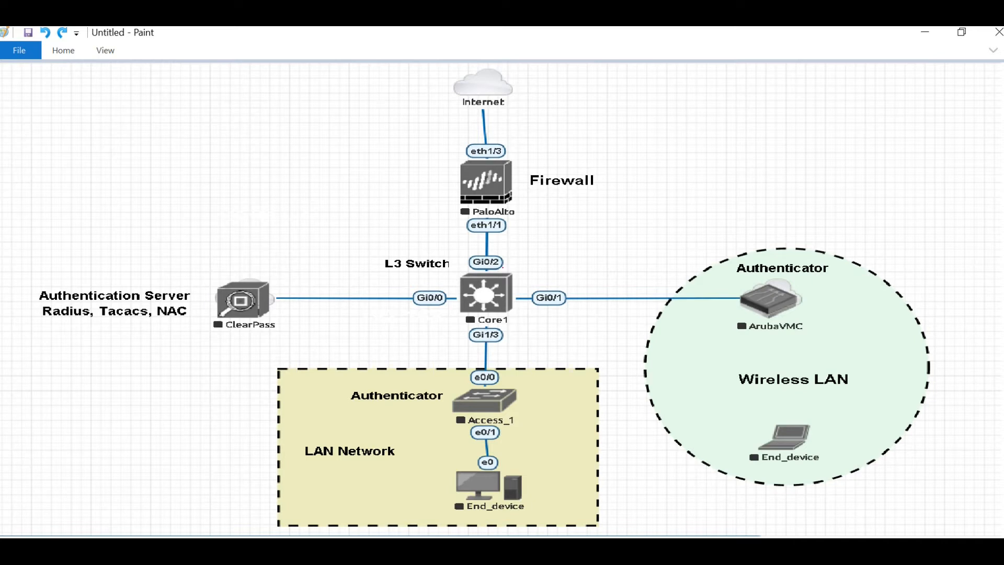
{"action": "left_click_drag", "start_coordinate": [465, 405], "coordinate": [384, 485]}
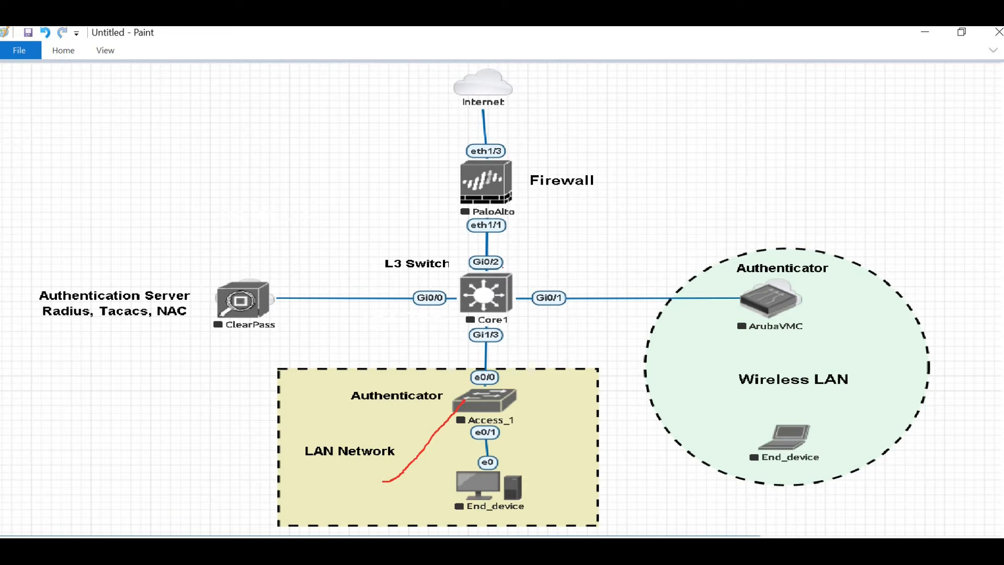
{"action": "left_click_drag", "start_coordinate": [826, 288], "coordinate": [822, 321]}
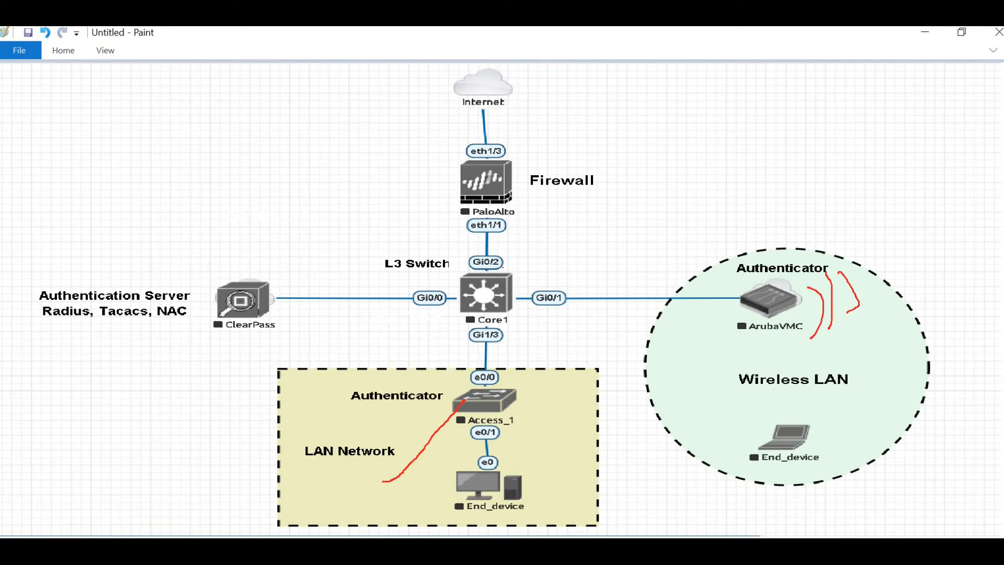
{"action": "left_click_drag", "start_coordinate": [881, 228], "coordinate": [890, 276]}
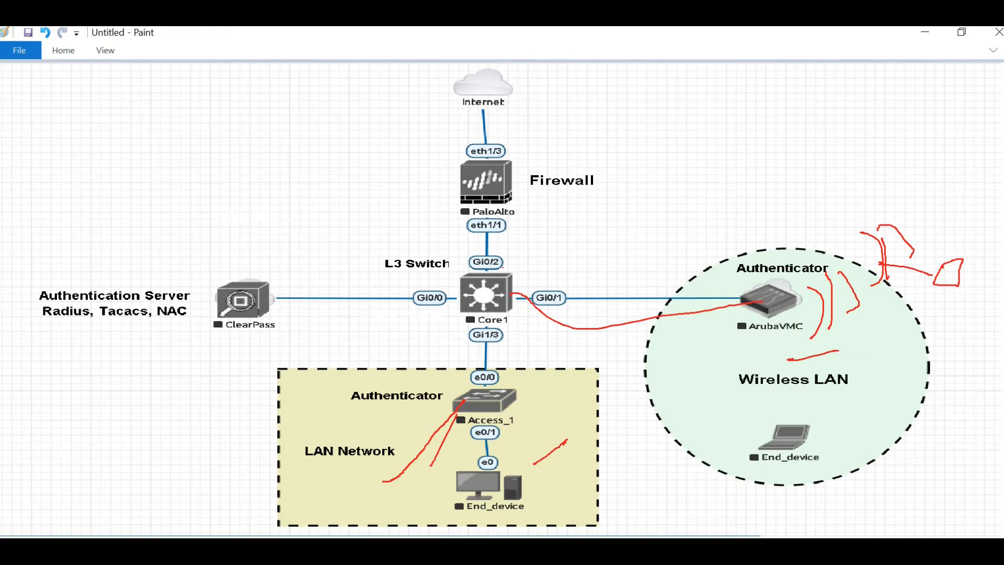
{"action": "left_click_drag", "start_coordinate": [426, 83], "coordinate": [410, 125]}
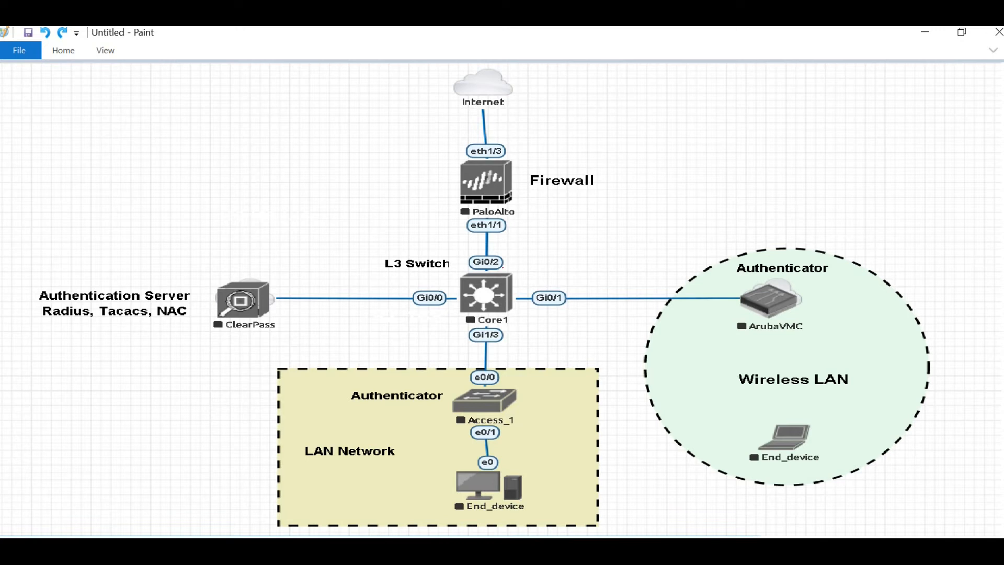
Underline the authentication server label and circle the ClearPass server in red.
{"action": "left_click_drag", "start_coordinate": [25, 336], "coordinate": [115, 328]}
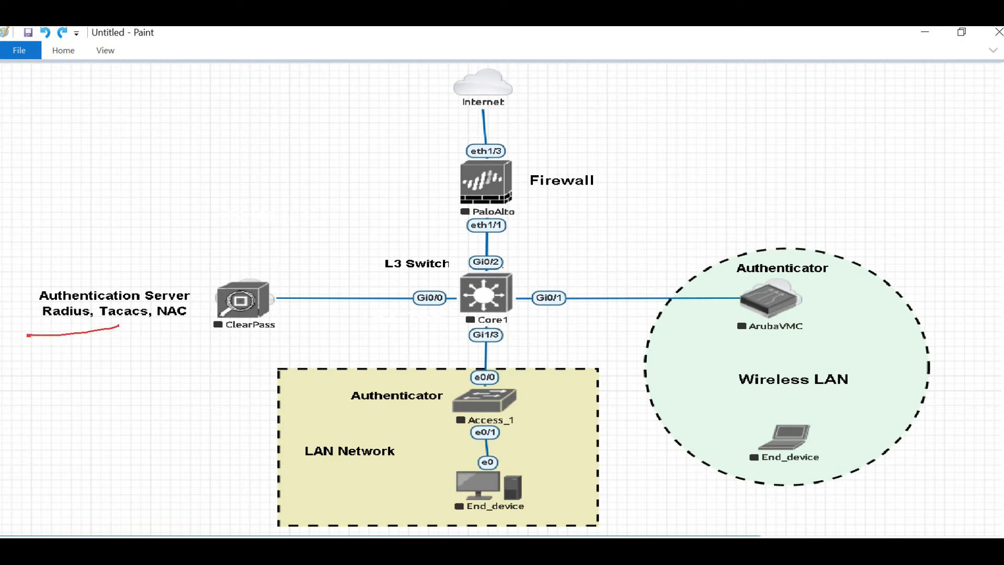
{"action": "left_click_drag", "start_coordinate": [112, 327], "coordinate": [179, 327]}
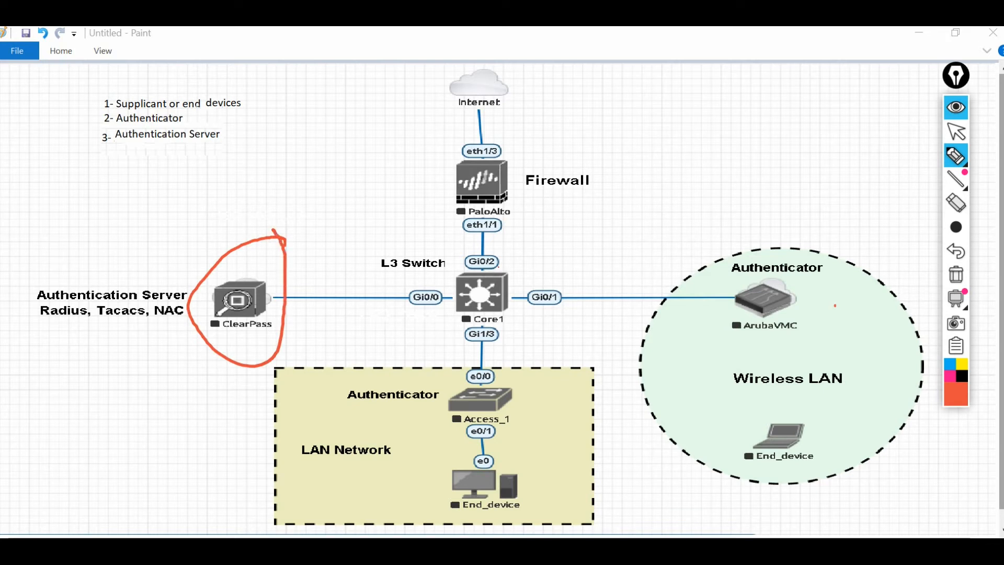
{"action": "left_click_drag", "start_coordinate": [32, 325], "coordinate": [72, 325]}
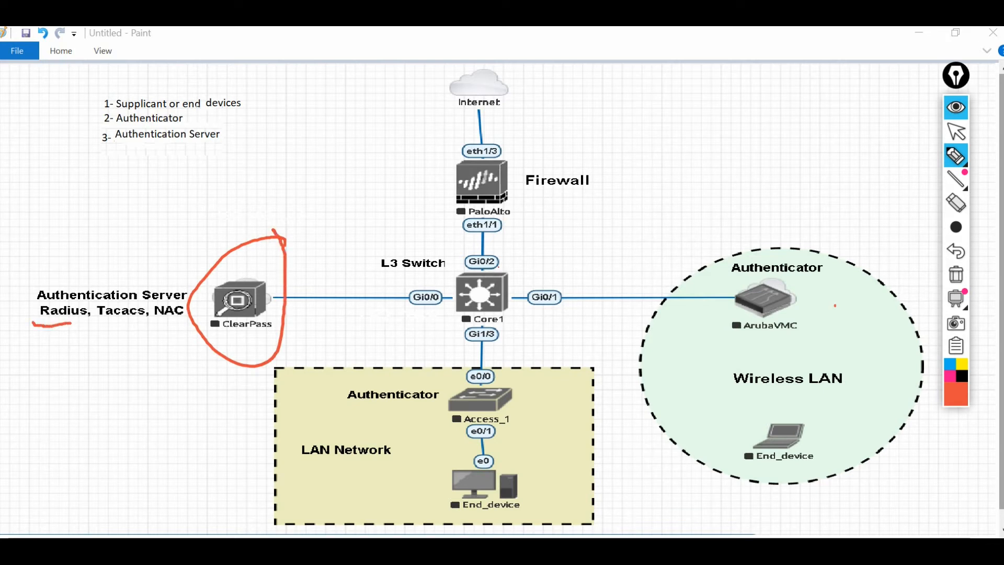
{"action": "left_click_drag", "start_coordinate": [89, 326], "coordinate": [173, 326]}
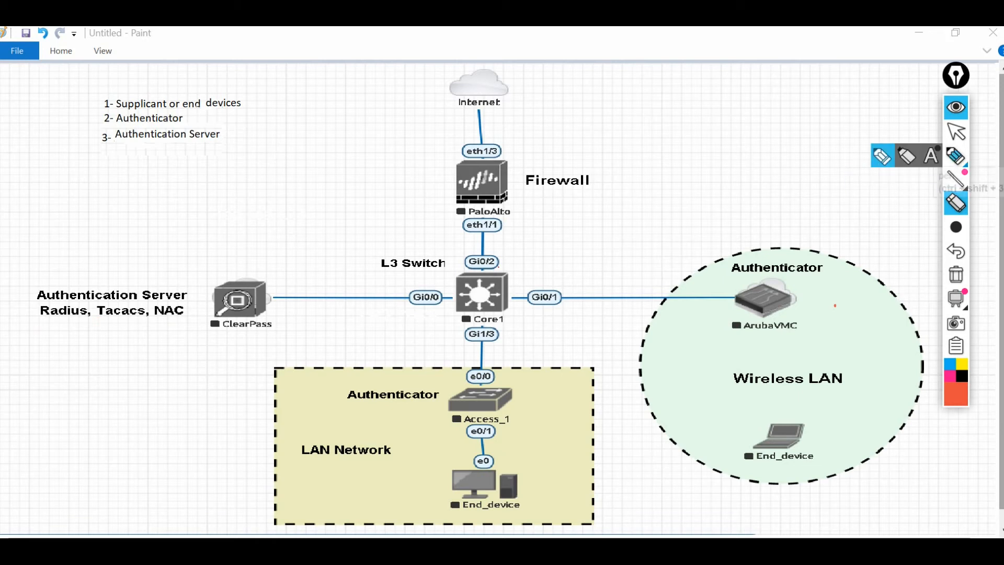
{"action": "left_click", "coordinate": [957, 155]}
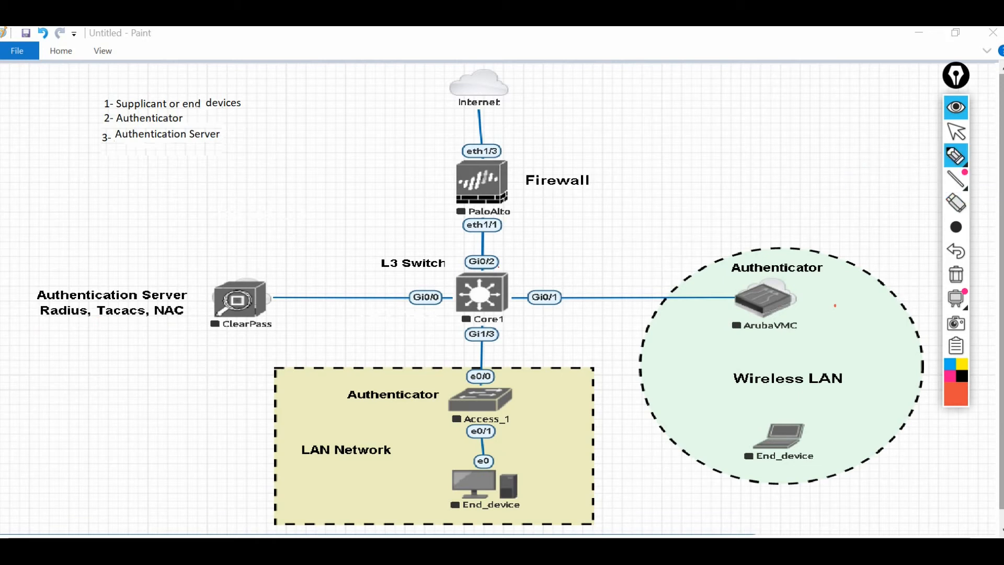
{"action": "left_click_drag", "start_coordinate": [251, 99], "coordinate": [282, 83]}
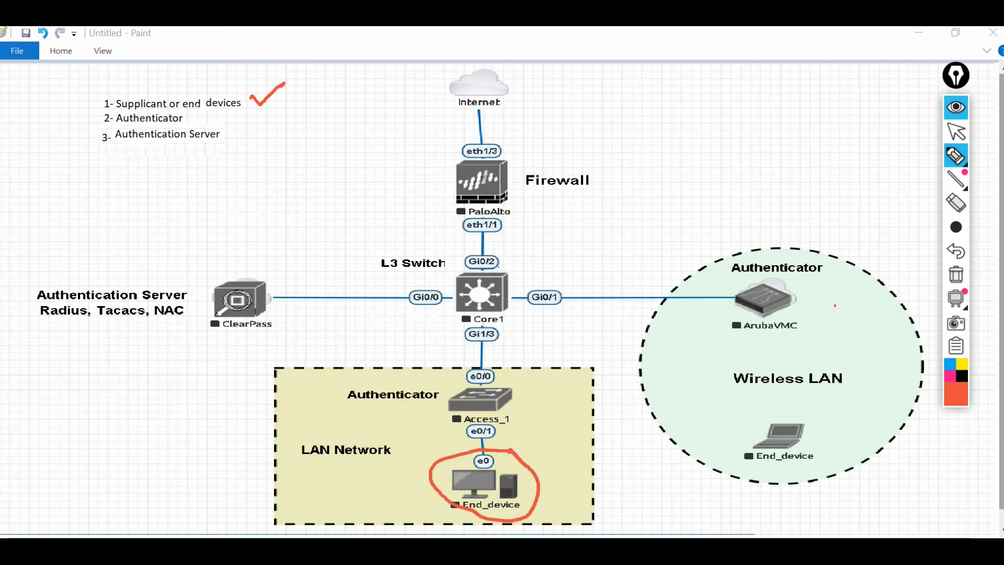
{"action": "left_click_drag", "start_coordinate": [740, 446], "coordinate": [823, 413]}
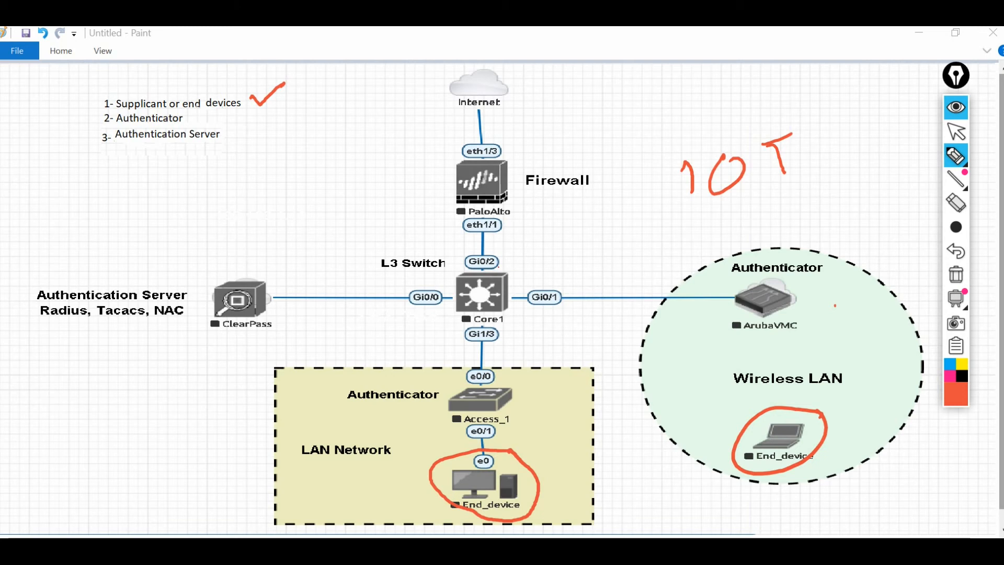
{"action": "left_click_drag", "start_coordinate": [205, 125], "coordinate": [237, 106]}
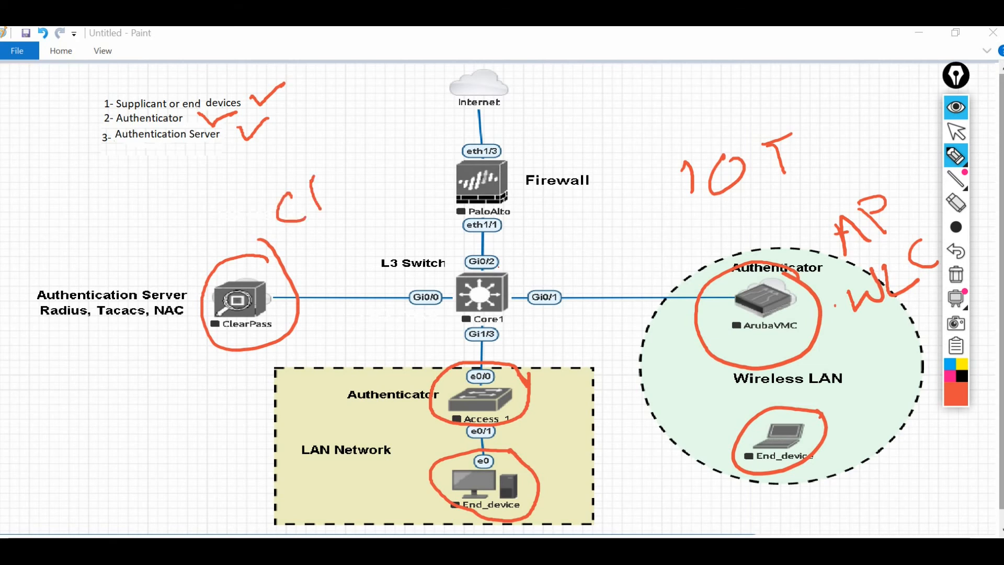
{"action": "left_click_drag", "start_coordinate": [288, 212], "coordinate": [391, 134]}
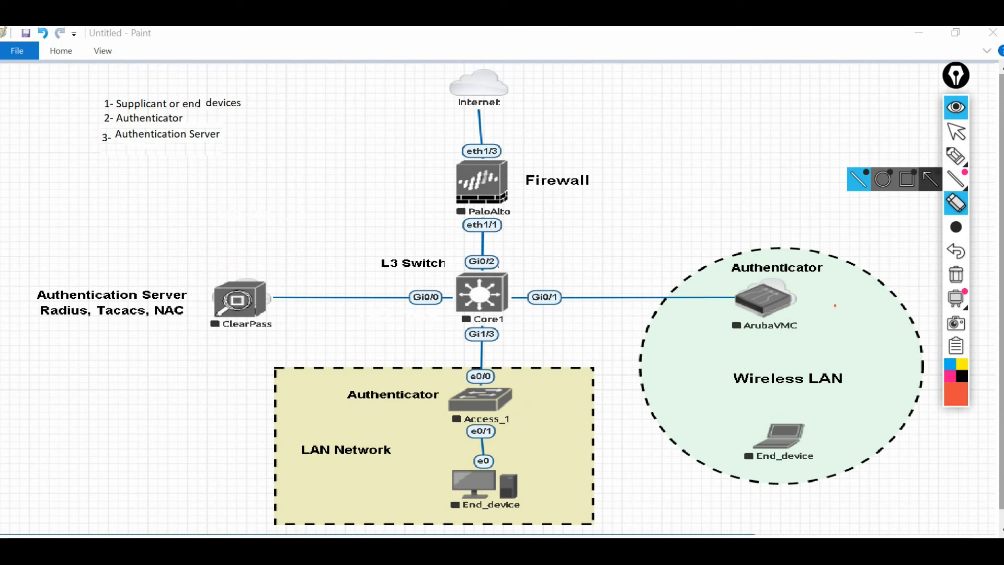
Draw red flow marks: End_device to Access_1, LAN Network underline, authenticator, path to ClearPass.
{"action": "left_click", "coordinate": [957, 155]}
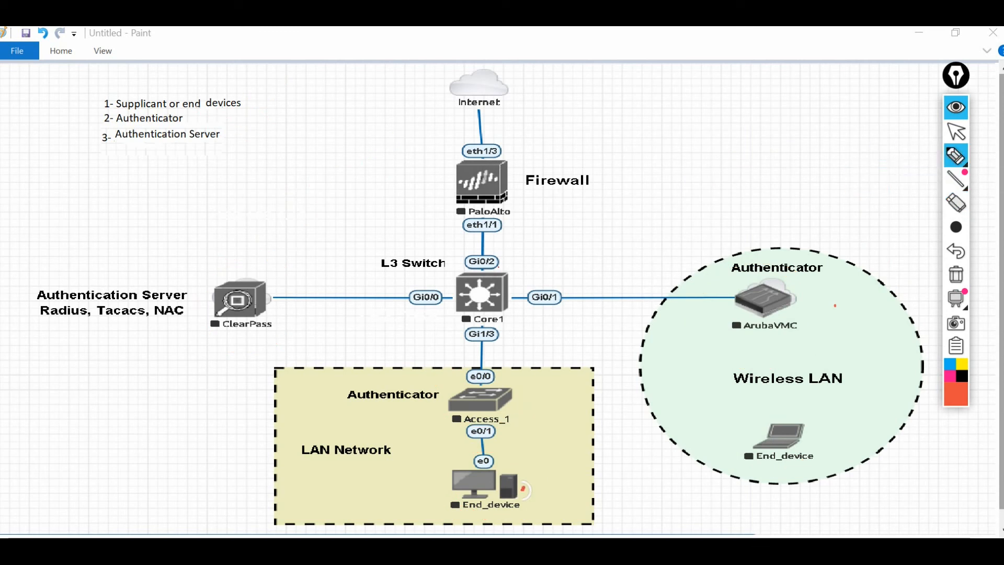
{"action": "left_click_drag", "start_coordinate": [518, 439], "coordinate": [525, 487]}
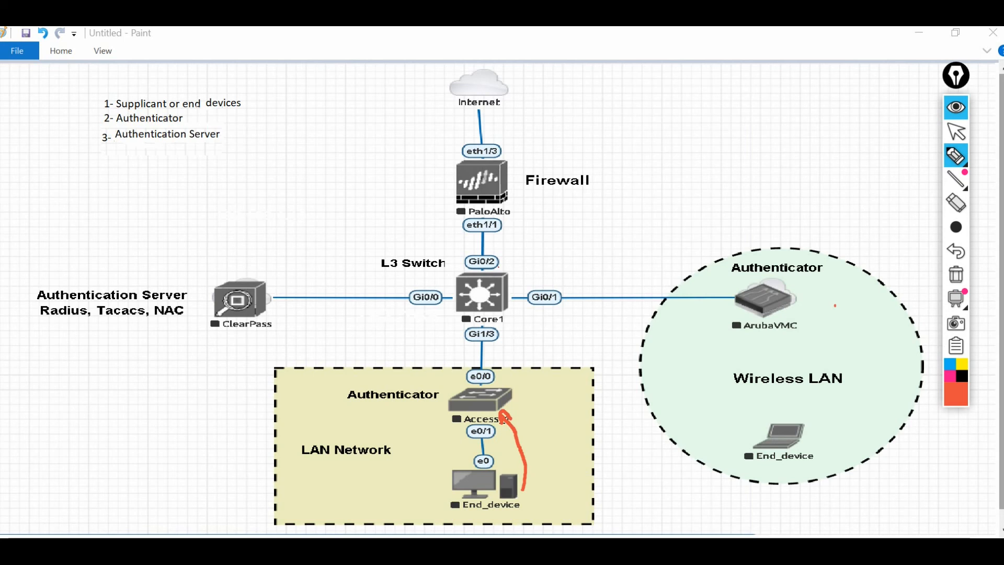
{"action": "left_click_drag", "start_coordinate": [303, 462], "coordinate": [391, 456]}
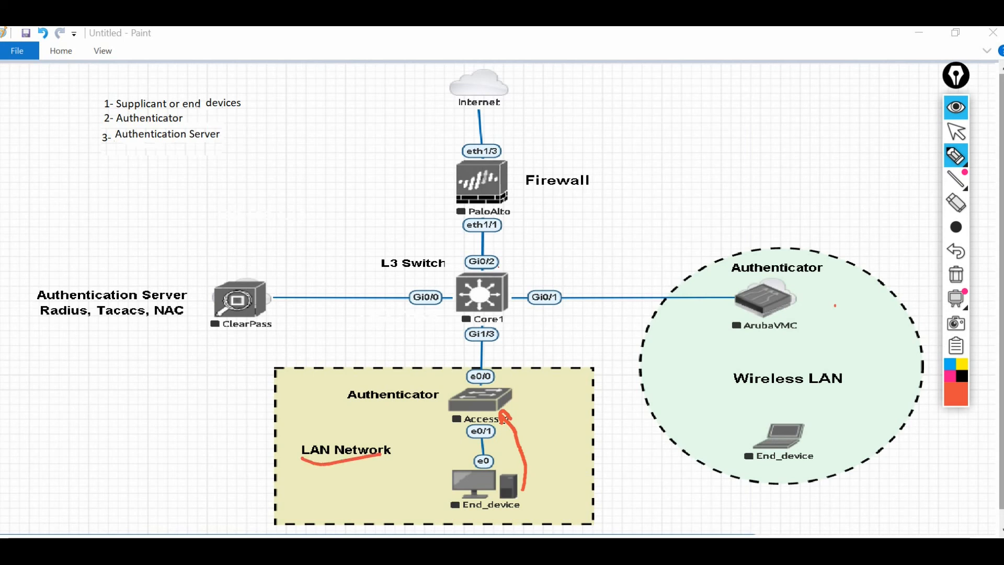
{"action": "left_click_drag", "start_coordinate": [814, 298], "coordinate": [822, 339]}
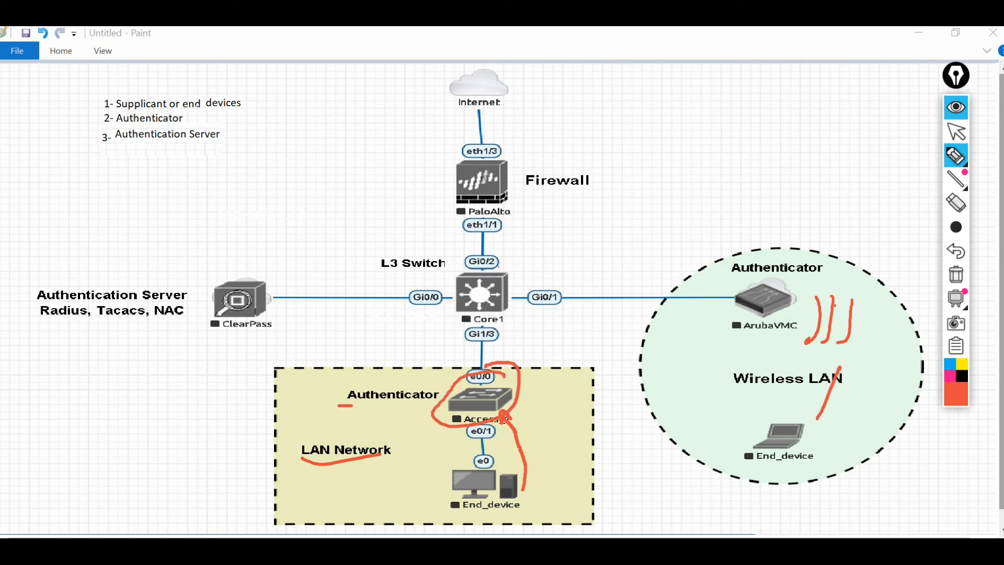
{"action": "left_click_drag", "start_coordinate": [733, 280], "coordinate": [819, 282]}
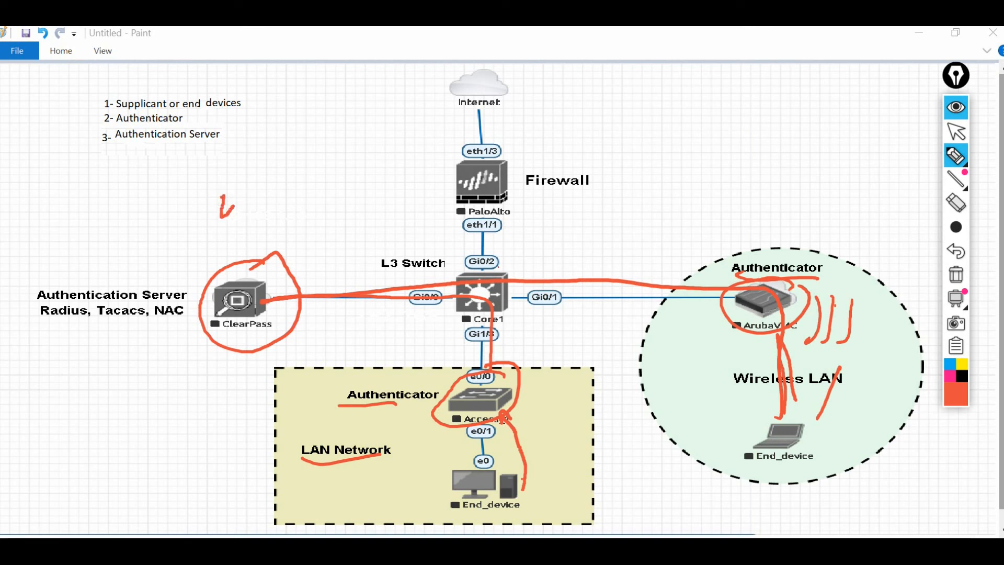
Circle both end devices, write 'Database', arrow ClearPass to the authenticator, then erase most ink.
{"action": "left_click_drag", "start_coordinate": [442, 461], "coordinate": [525, 500]}
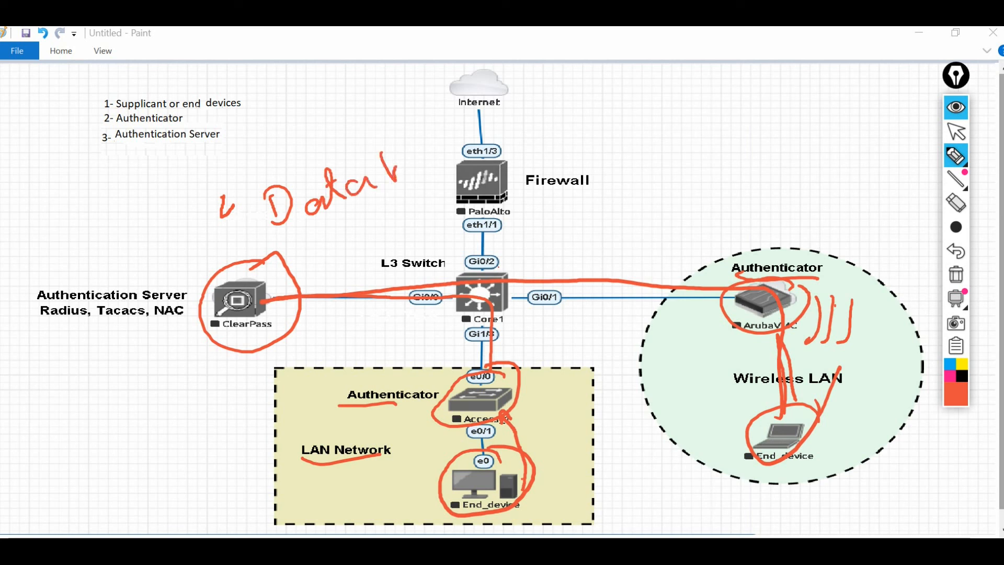
{"action": "left_click_drag", "start_coordinate": [384, 180], "coordinate": [468, 135]}
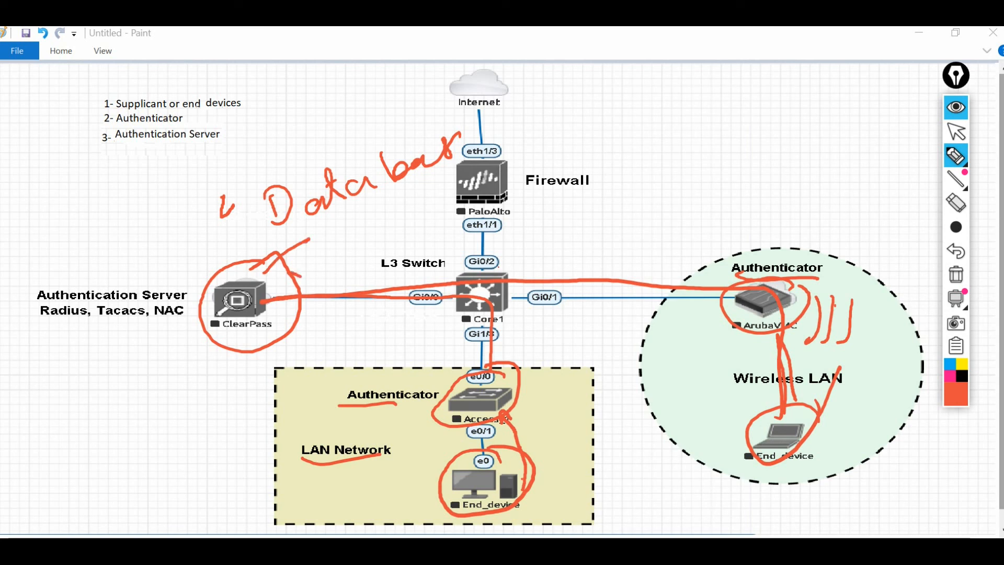
{"action": "left_click_drag", "start_coordinate": [282, 288], "coordinate": [401, 362]}
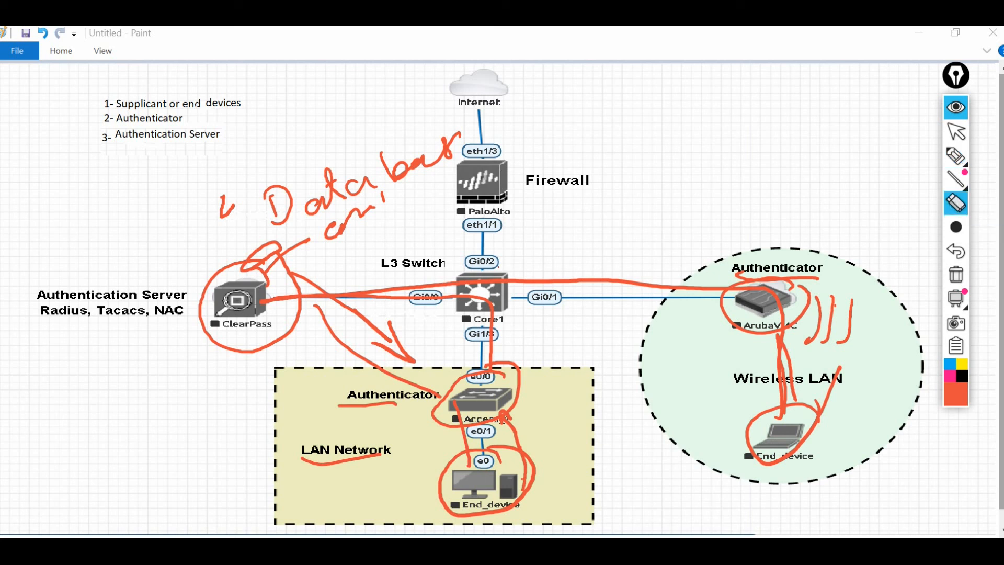
{"action": "left_click", "coordinate": [955, 202]}
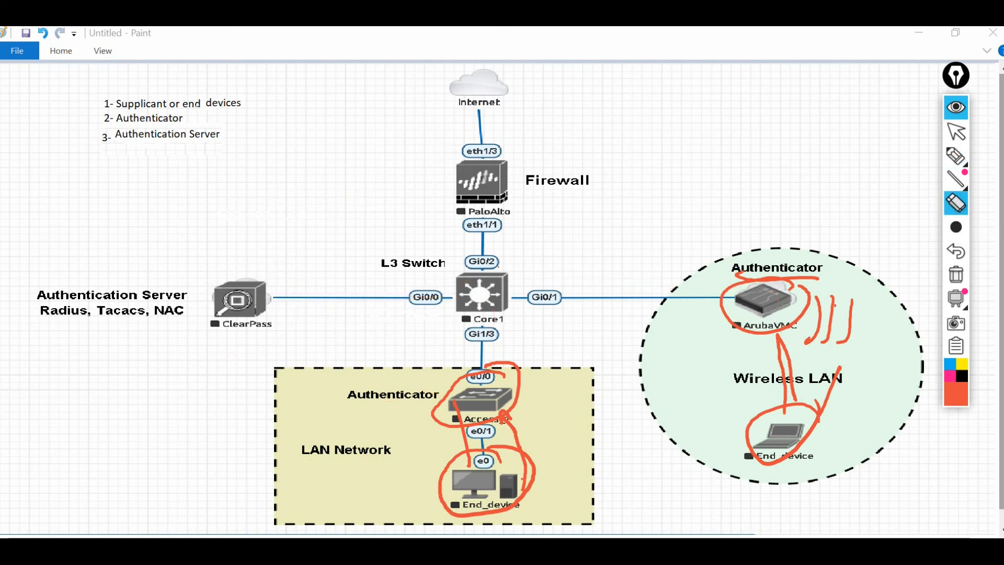
{"action": "left_click", "coordinate": [955, 203]}
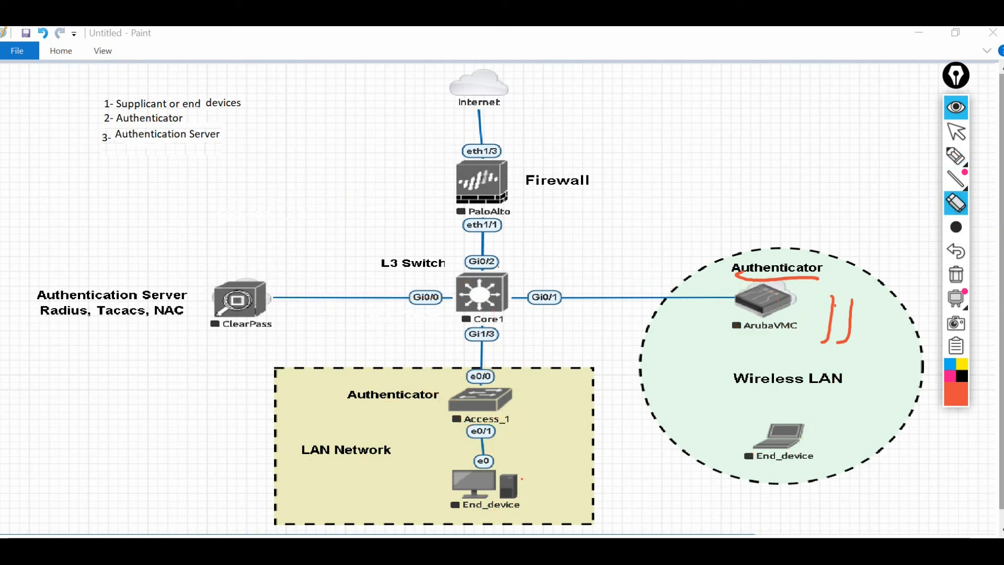